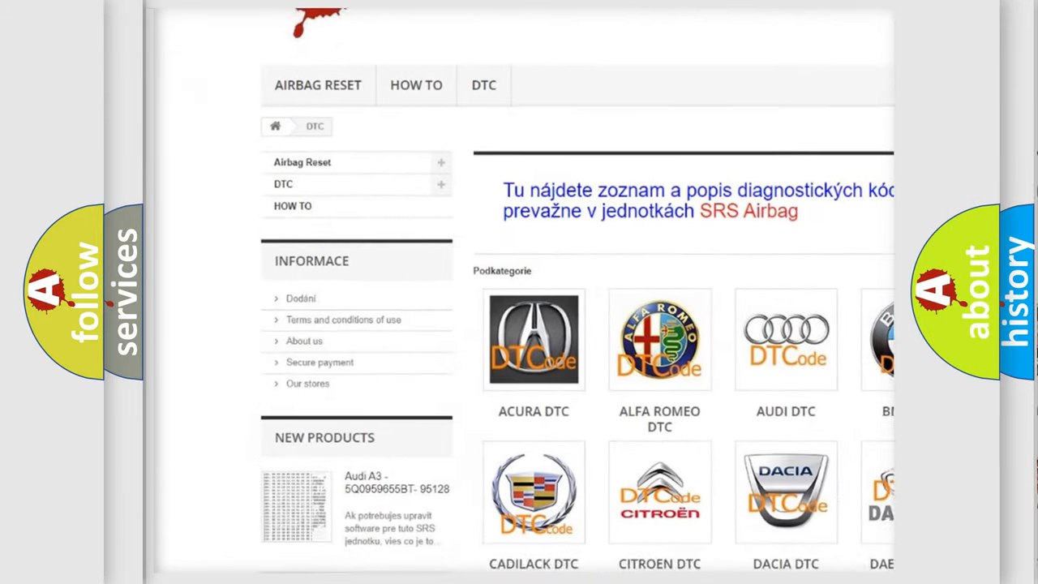
pyautogui.scroll(-3)
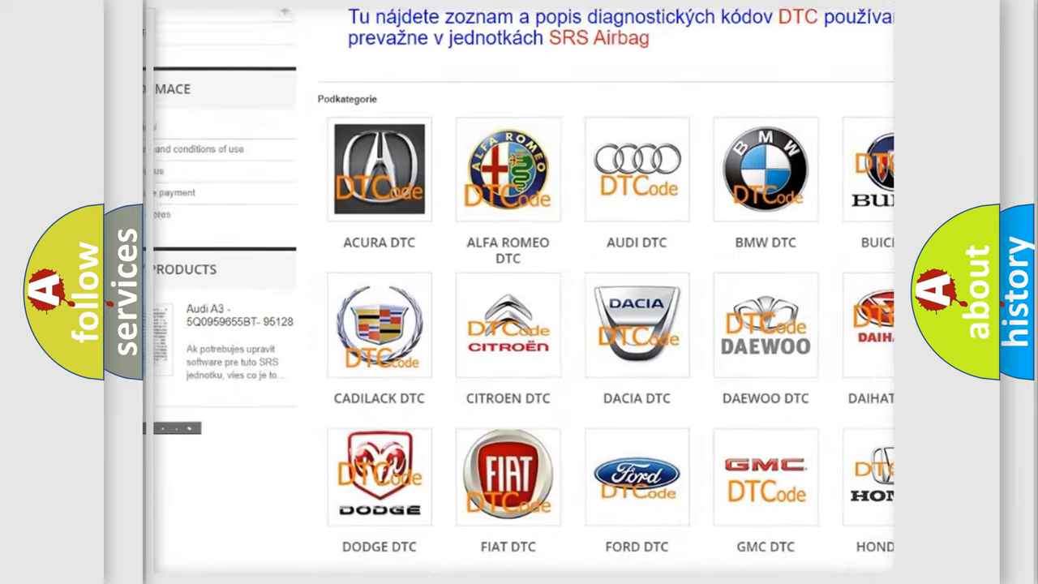
pyautogui.scroll(-3)
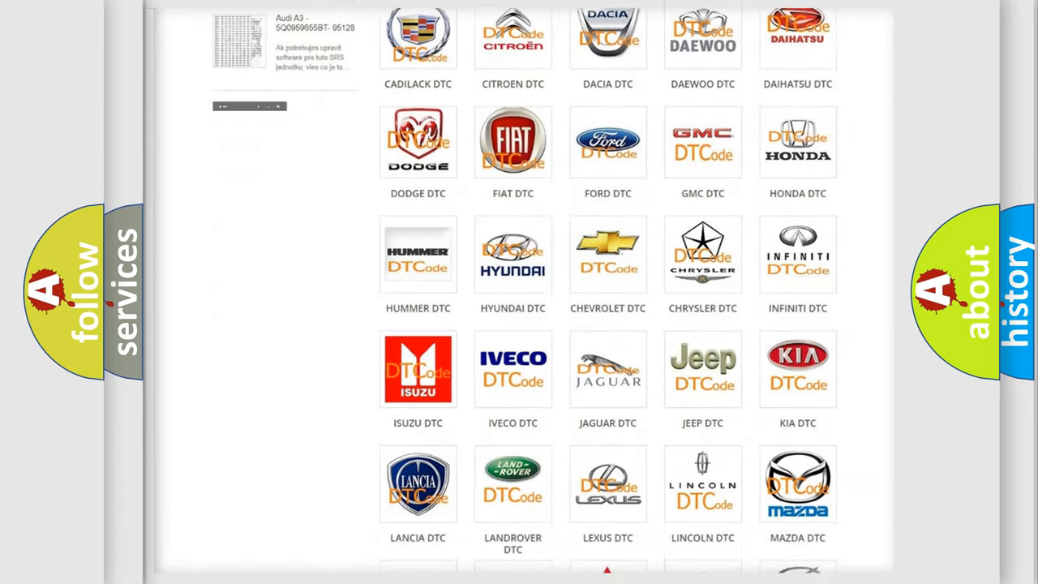
pyautogui.scroll(-3)
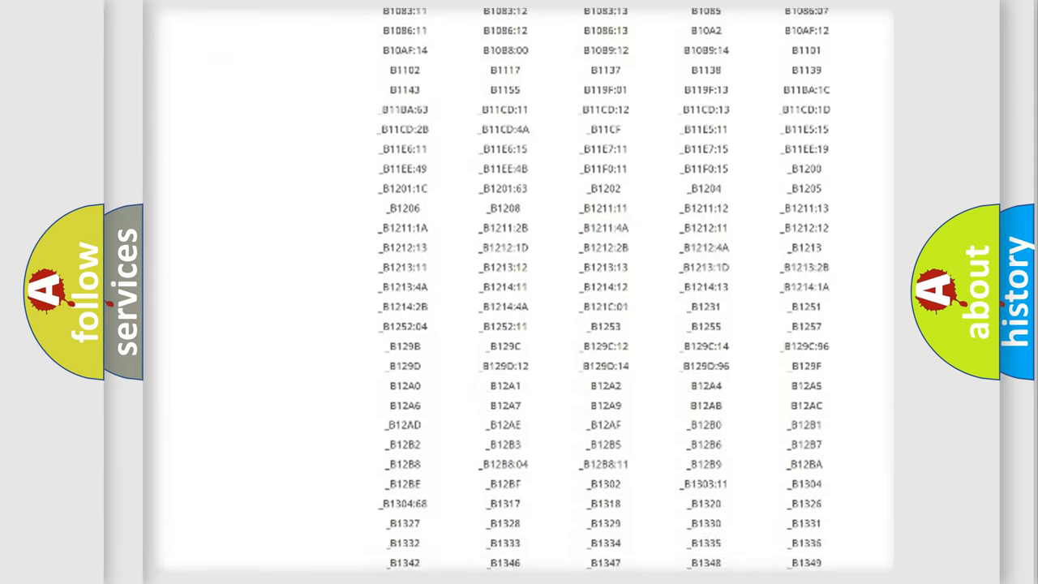
pyautogui.scroll(-3)
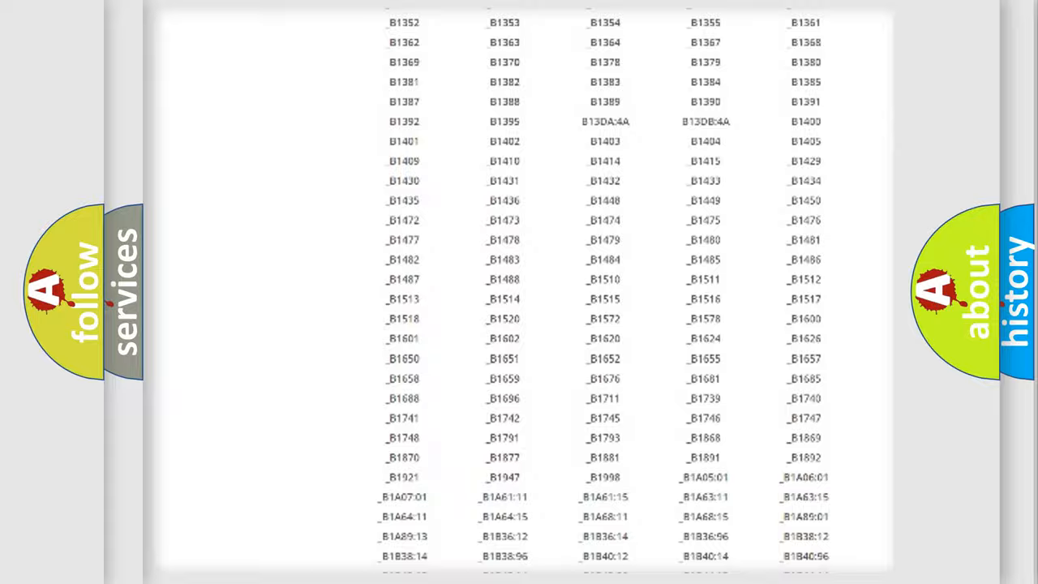